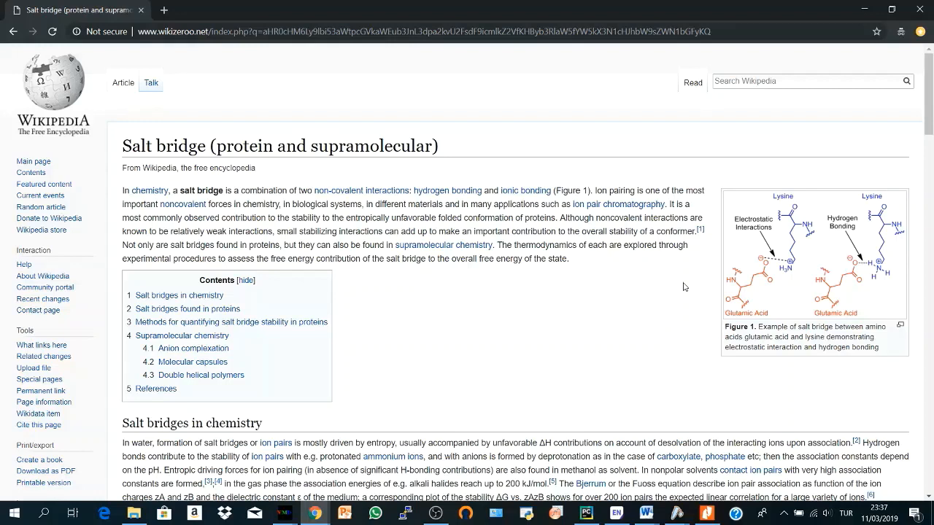
{"action": "mouse_move", "coordinate": [440, 178]}
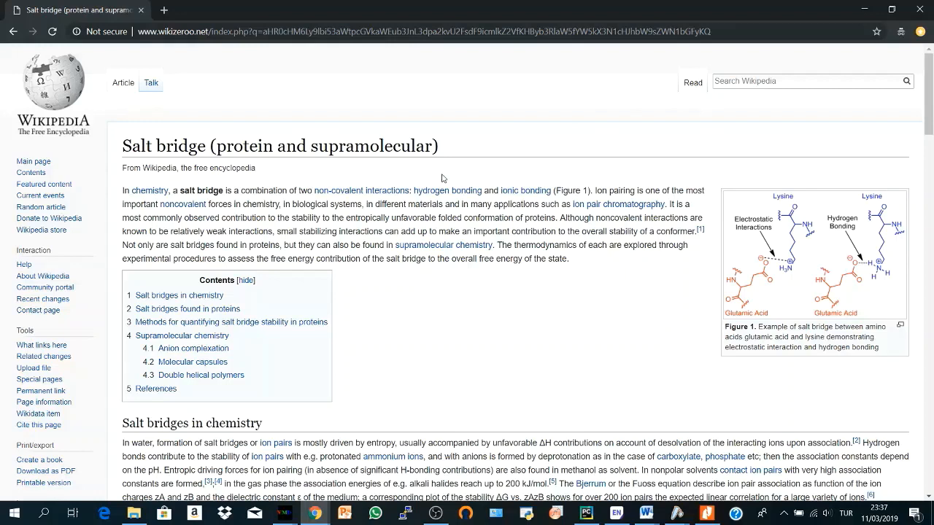
{"action": "mouse_move", "coordinate": [432, 315]}
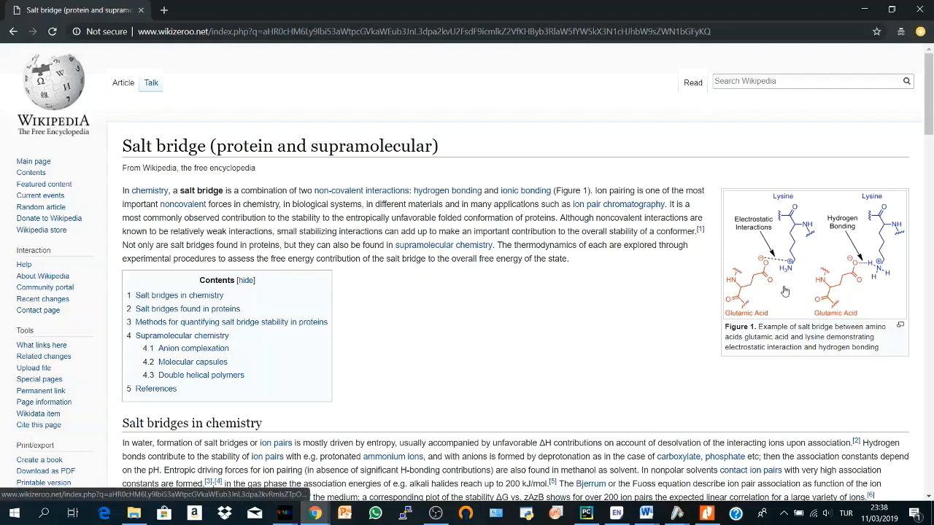
{"action": "mouse_move", "coordinate": [726, 305]}
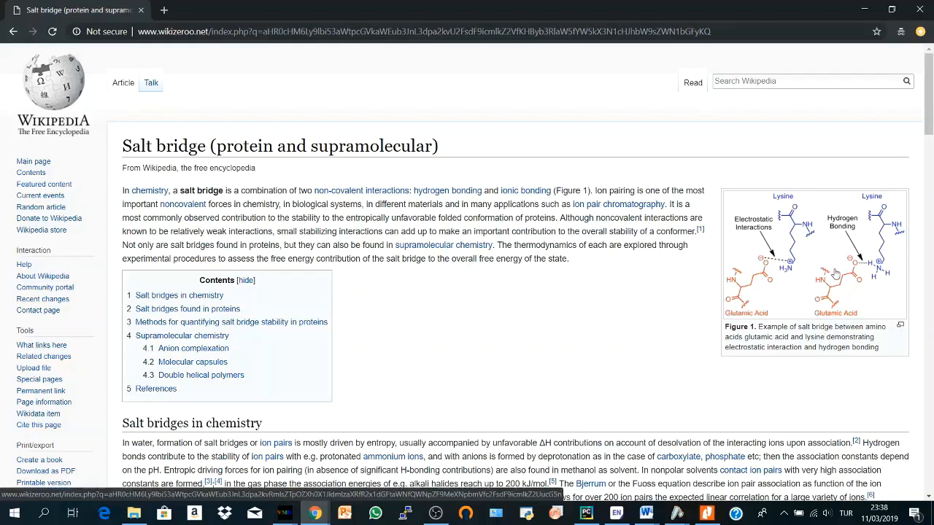
{"action": "mouse_move", "coordinate": [817, 316]}
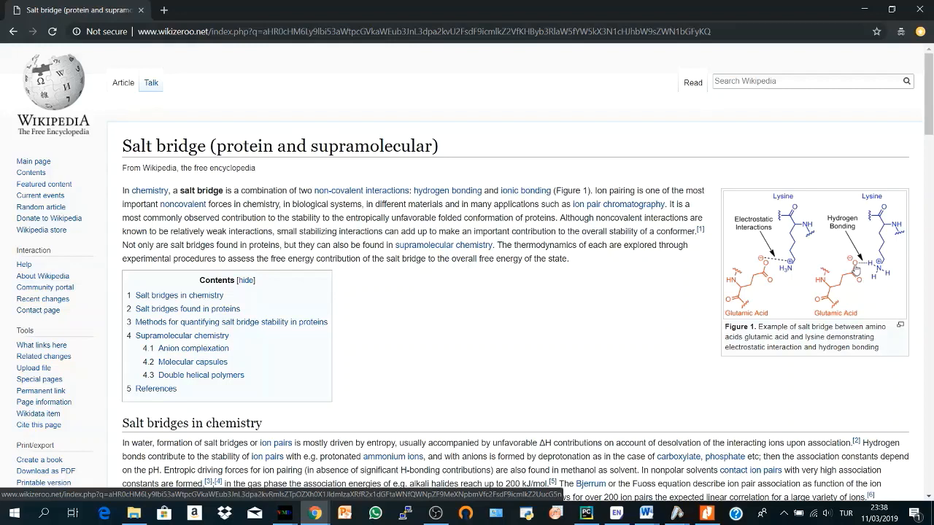
{"action": "mouse_move", "coordinate": [839, 241]}
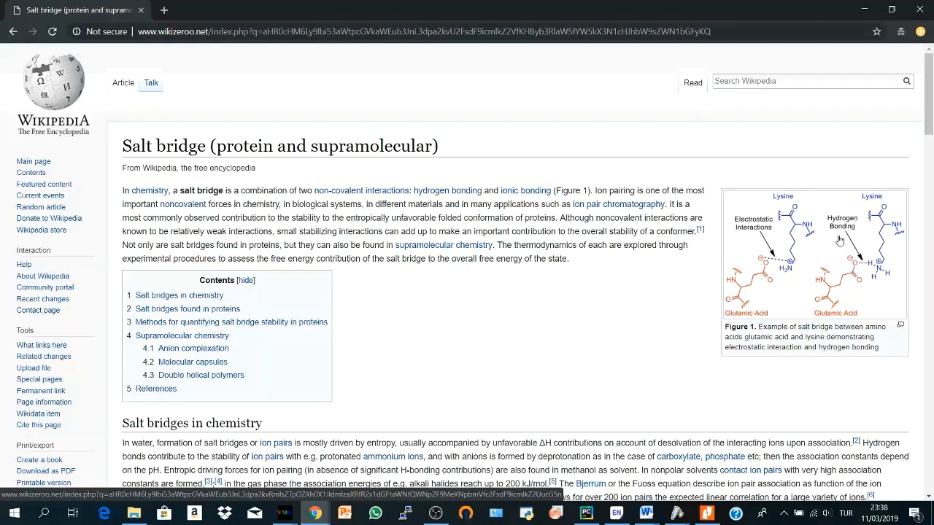
{"action": "mouse_move", "coordinate": [830, 266]}
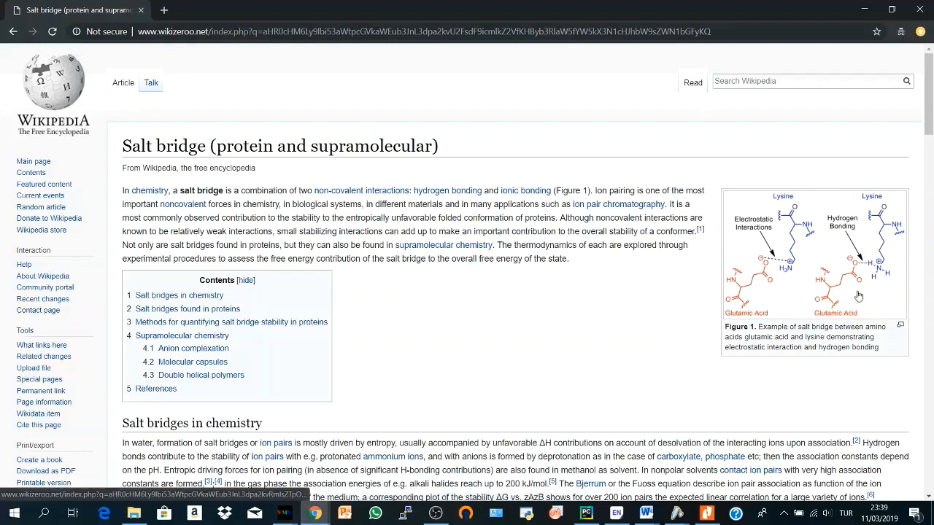
{"action": "mouse_move", "coordinate": [871, 249]}
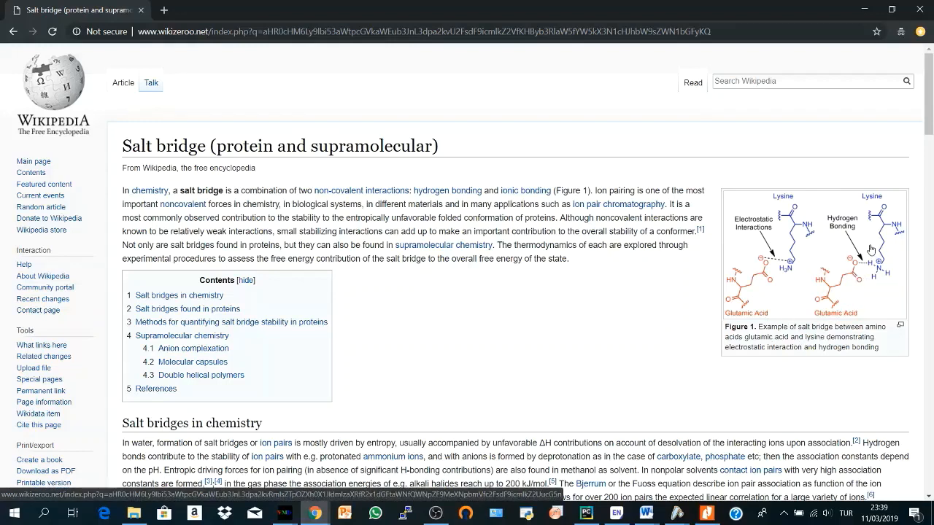
{"action": "mouse_move", "coordinate": [809, 309]}
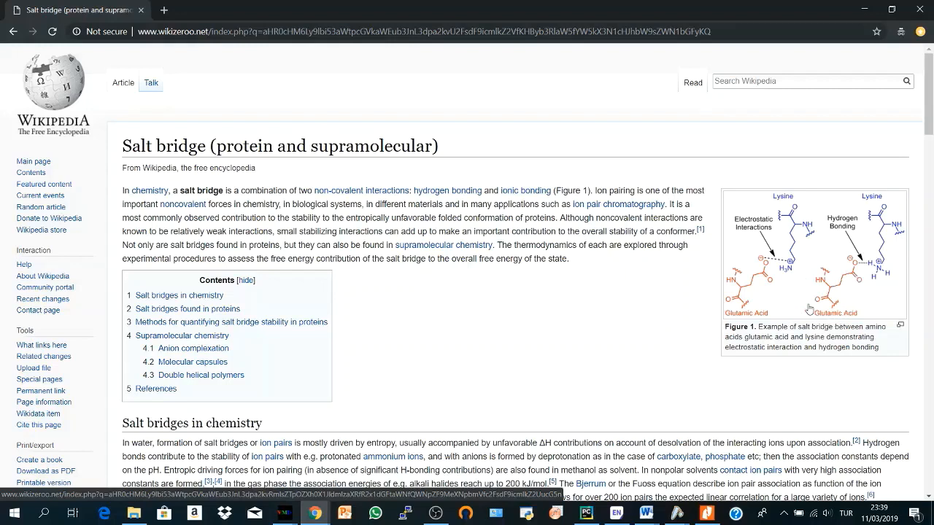
{"action": "mouse_move", "coordinate": [876, 264]}
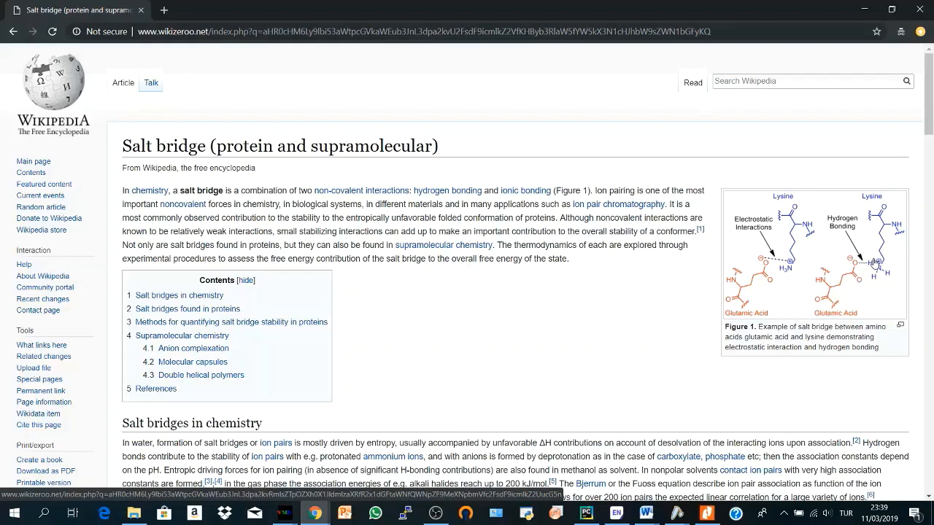
{"action": "mouse_move", "coordinate": [843, 292]}
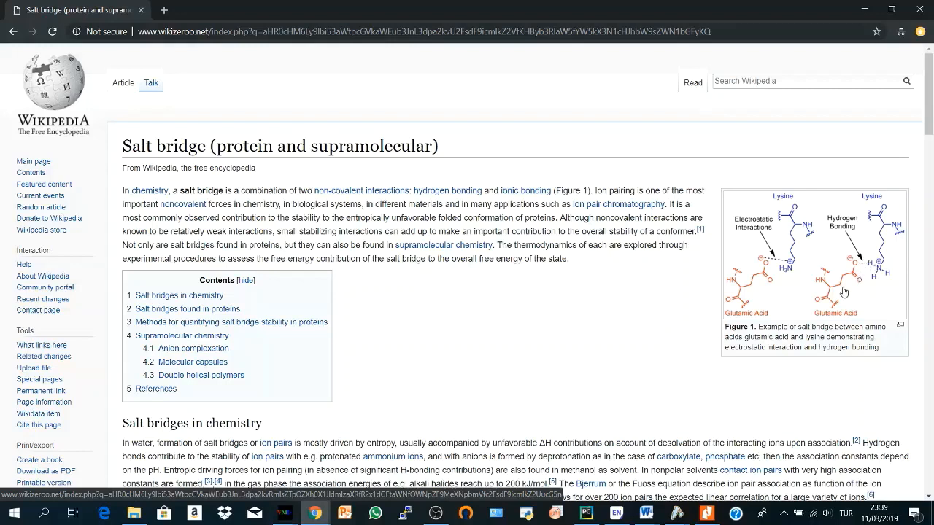
{"action": "mouse_move", "coordinate": [850, 277]}
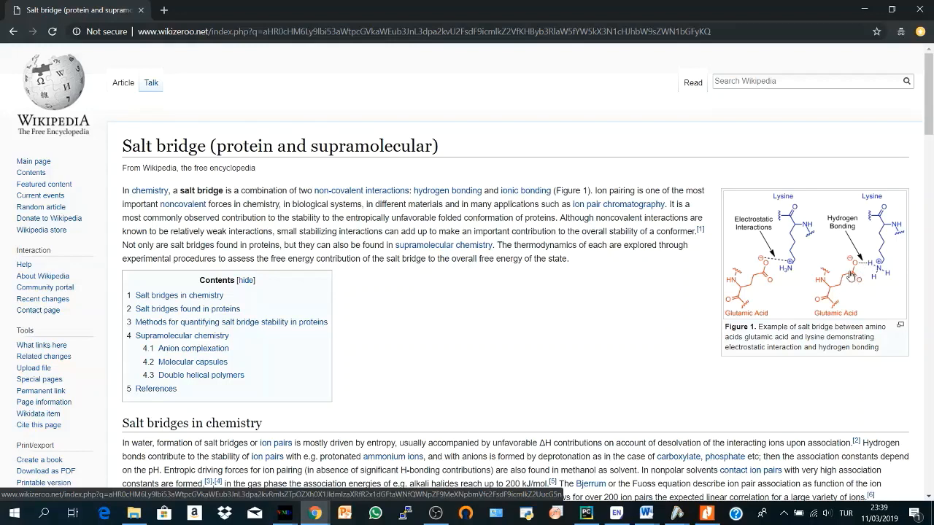
{"action": "mouse_move", "coordinate": [896, 242]}
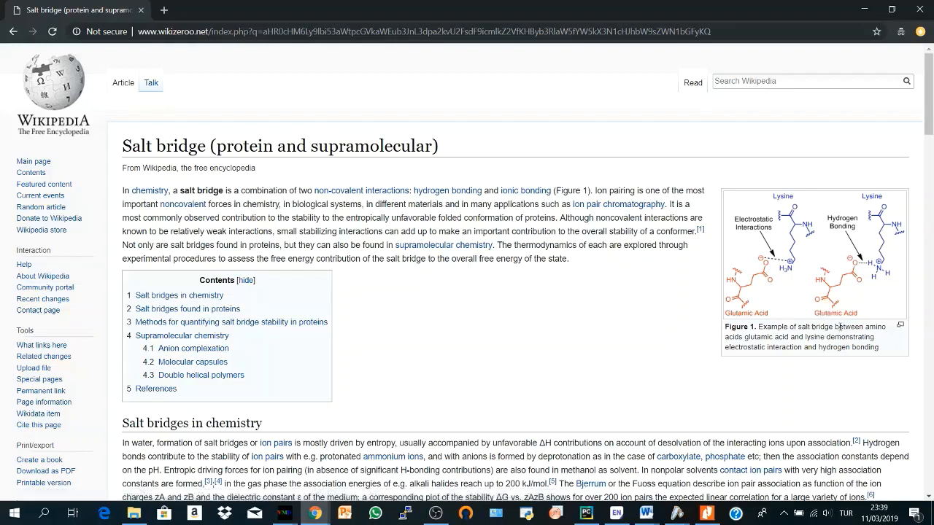
{"action": "mouse_move", "coordinate": [806, 251]}
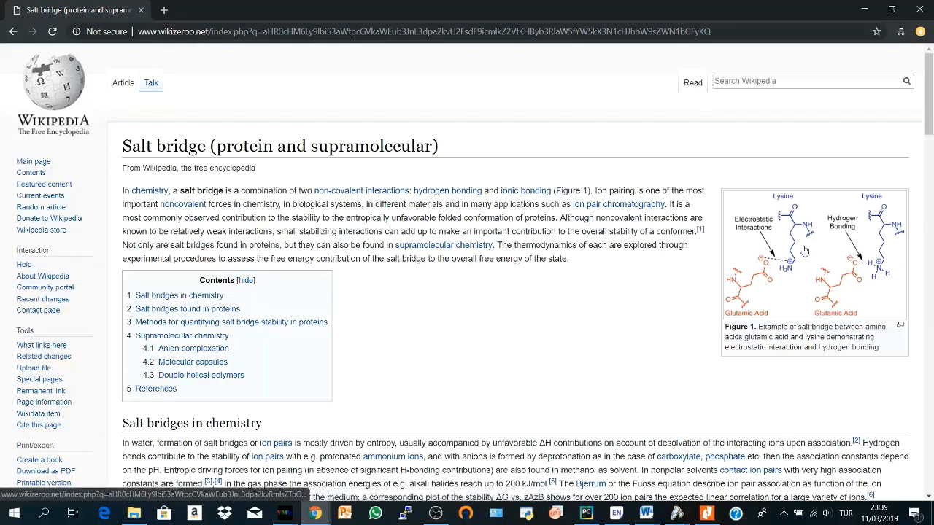
{"action": "mouse_move", "coordinate": [777, 231]}
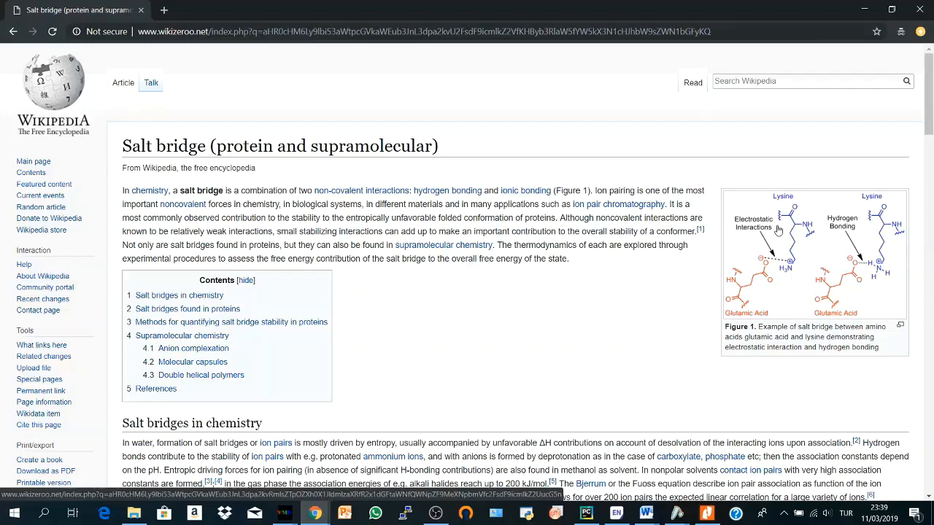
{"action": "mouse_move", "coordinate": [624, 337]}
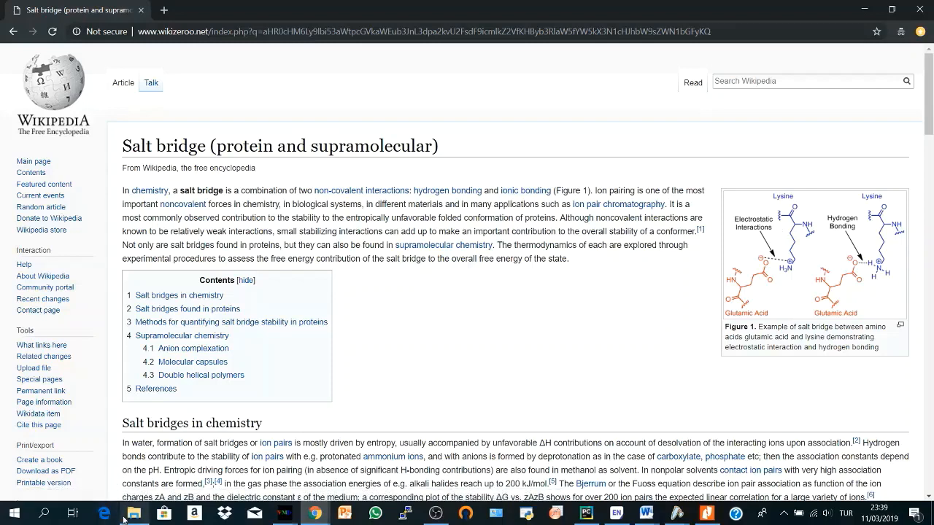
Step: Switch from the Wikipedia article to the TCL project folder in File Explorer
{"action": "left_click", "coordinate": [134, 513]}
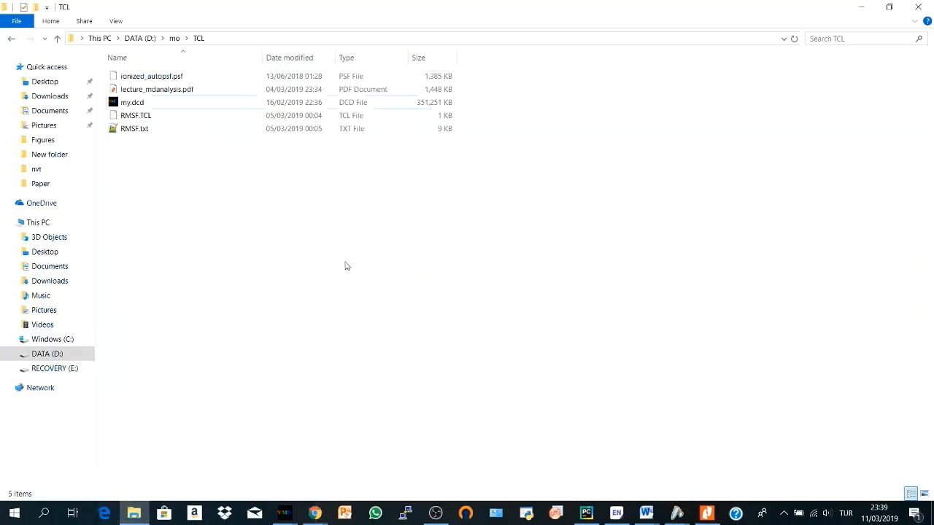
Step: Load the my.dcd trajectory into VMD from the taskbar's recent files list
{"action": "left_click", "coordinate": [131, 102]}
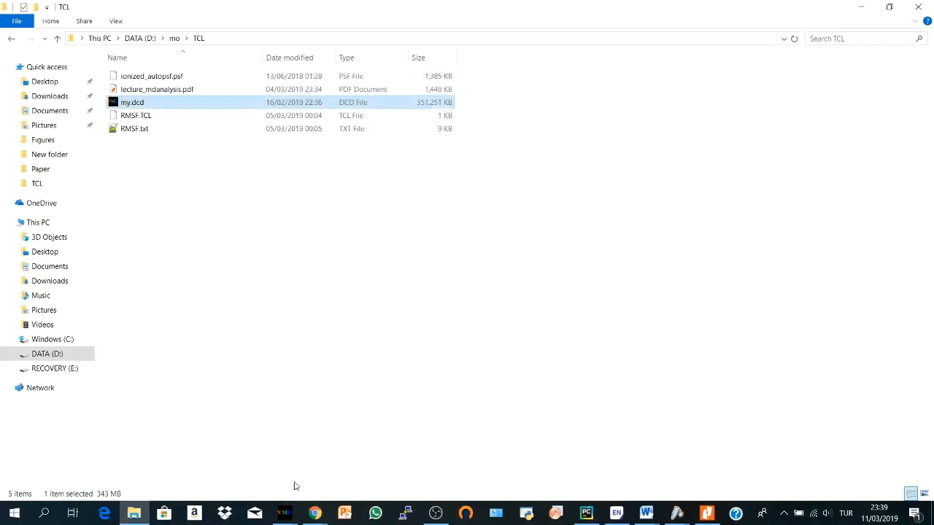
{"action": "right_click", "coordinate": [284, 513]}
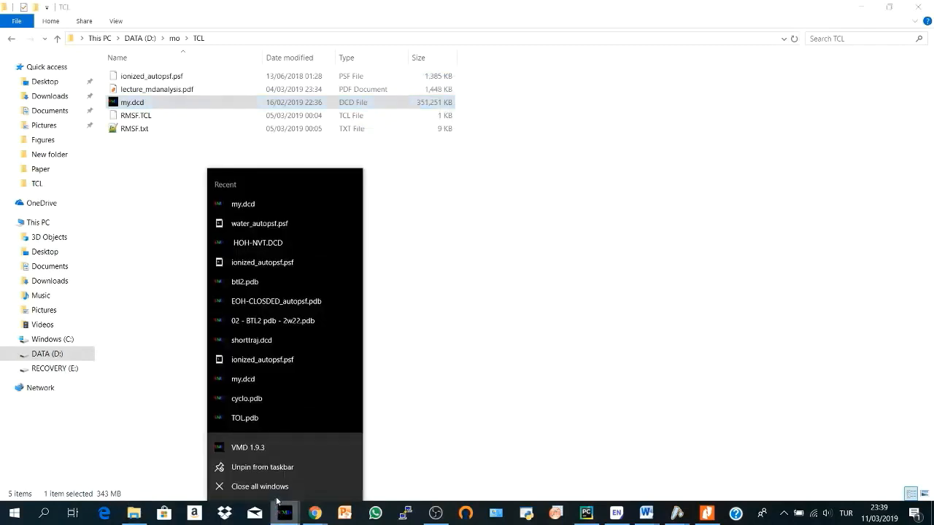
{"action": "left_click", "coordinate": [134, 115]}
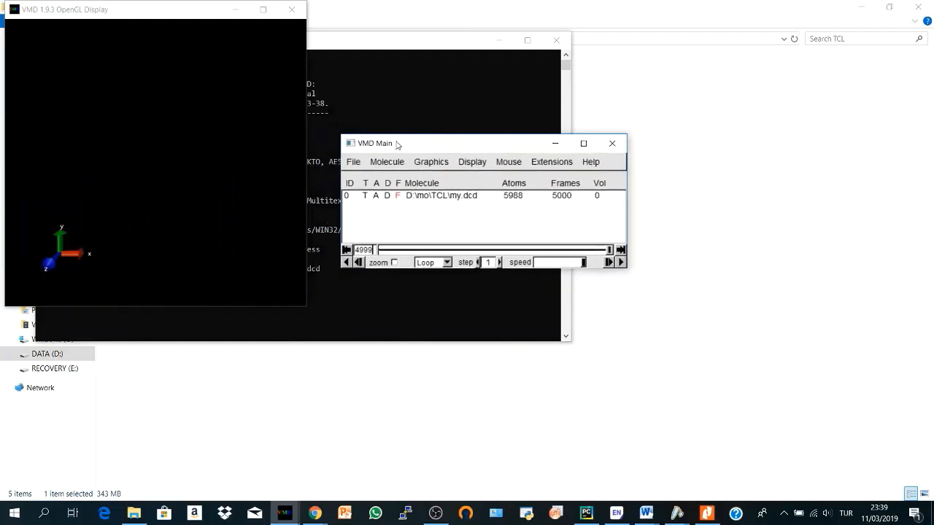
Step: Load a PSF structure file into the existing 0: my.dcd molecule and close the loader
{"action": "left_click", "coordinate": [353, 161]}
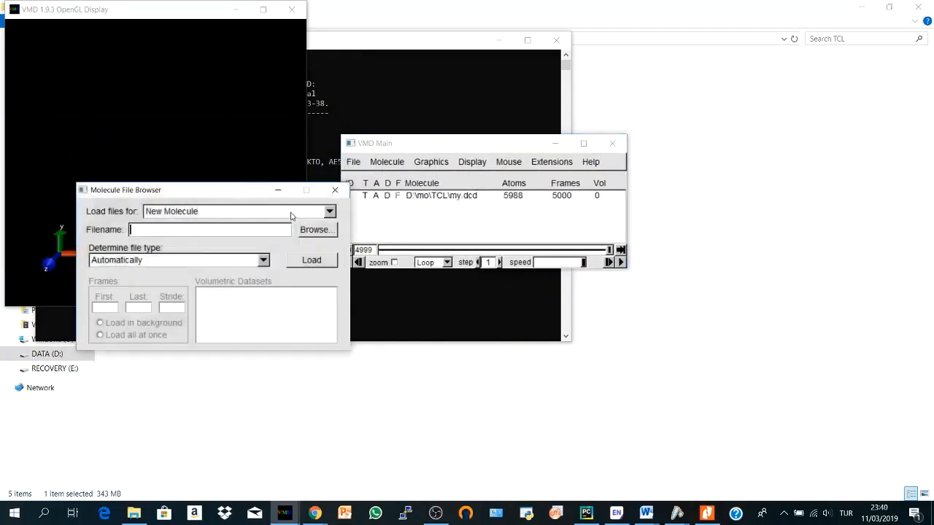
{"action": "left_click", "coordinate": [330, 210]}
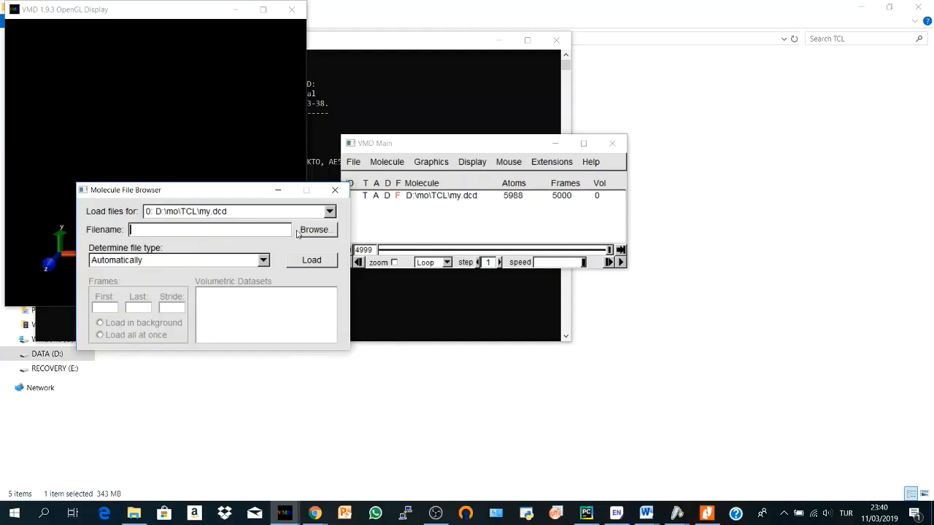
{"action": "left_click", "coordinate": [316, 229]}
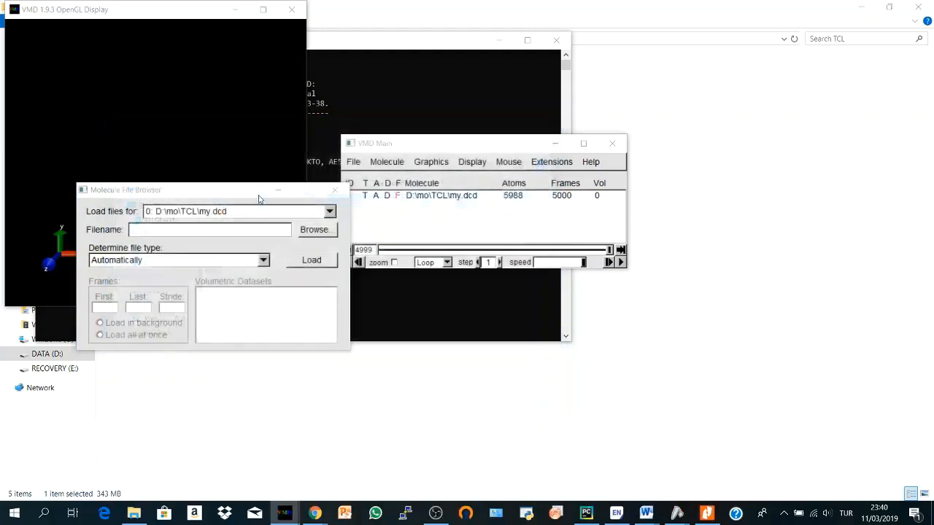
{"action": "left_click", "coordinate": [311, 260]}
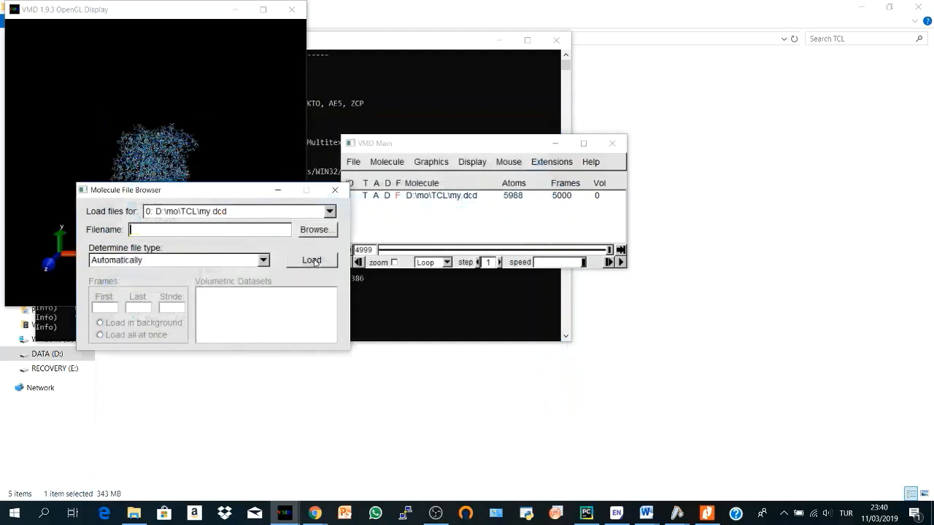
{"action": "left_click", "coordinate": [311, 260]}
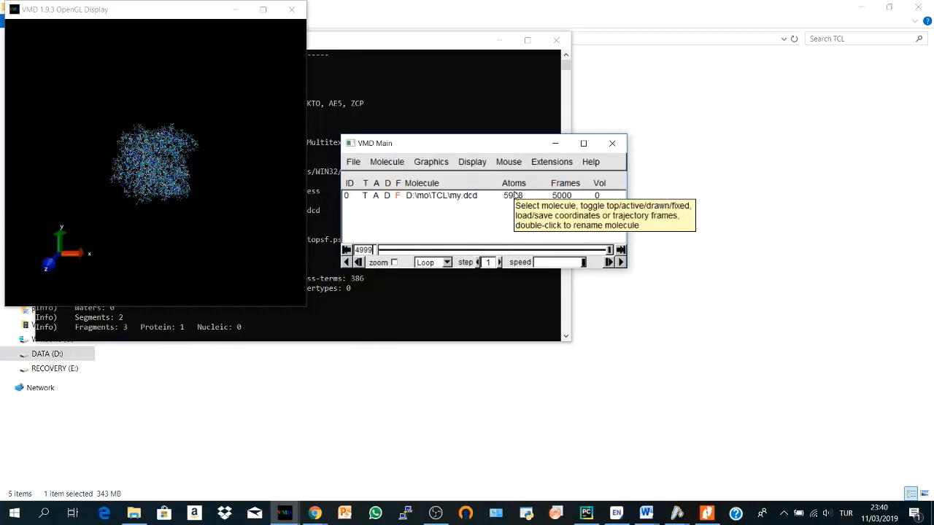
{"action": "mouse_move", "coordinate": [510, 272]}
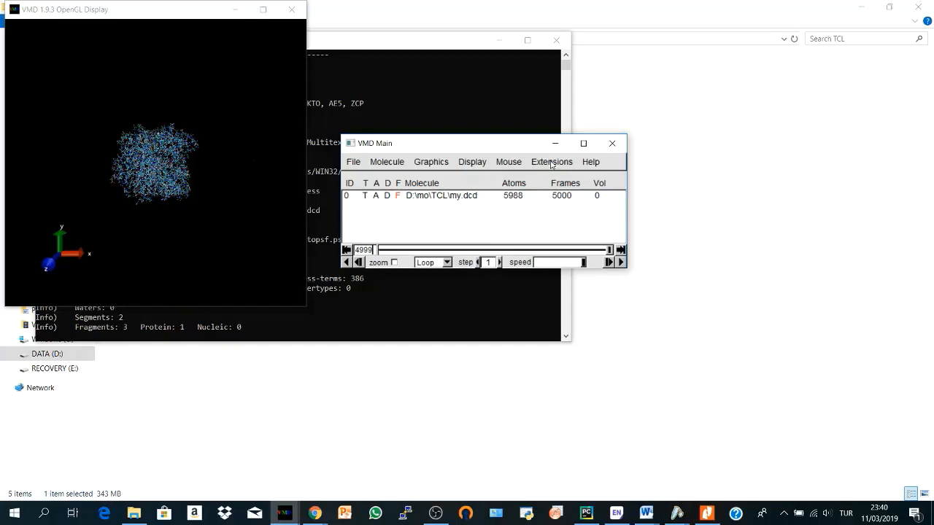
Step: Launch the Salt Bridges analysis tool from Extensions > Analysis
{"action": "left_click", "coordinate": [551, 160]}
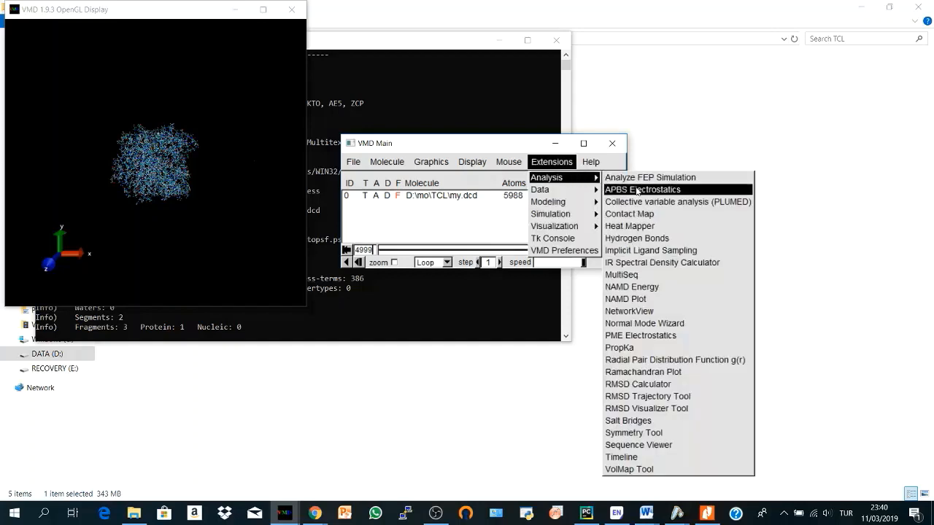
{"action": "mouse_move", "coordinate": [628, 420]}
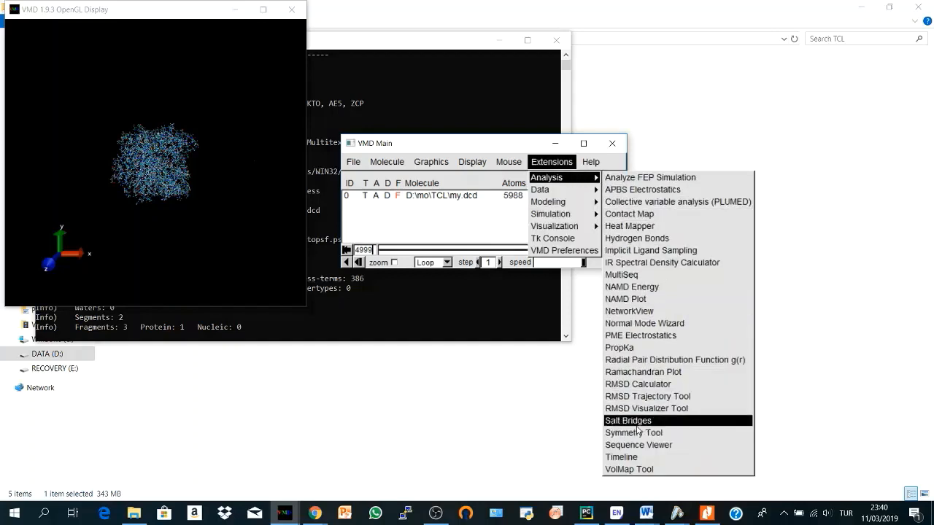
{"action": "left_click", "coordinate": [627, 420]}
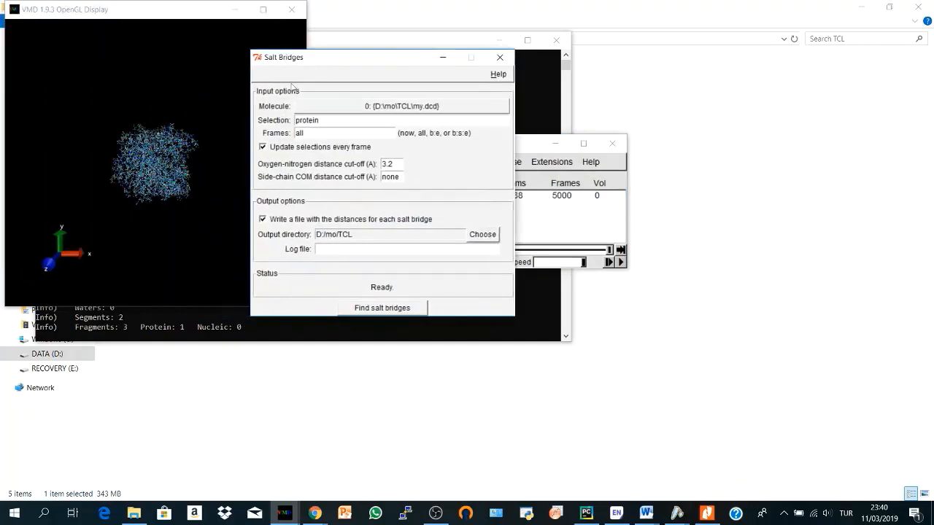
{"action": "mouse_move", "coordinate": [435, 108]}
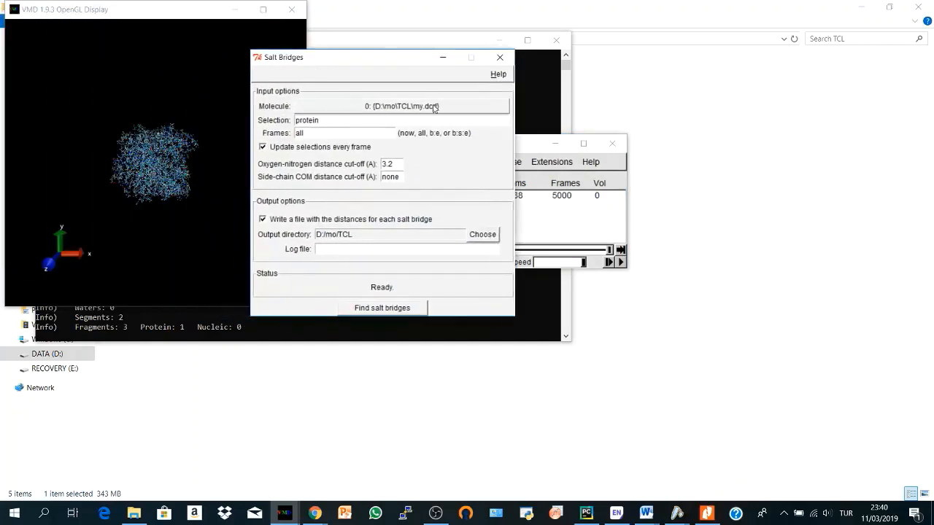
{"action": "mouse_move", "coordinate": [421, 115]}
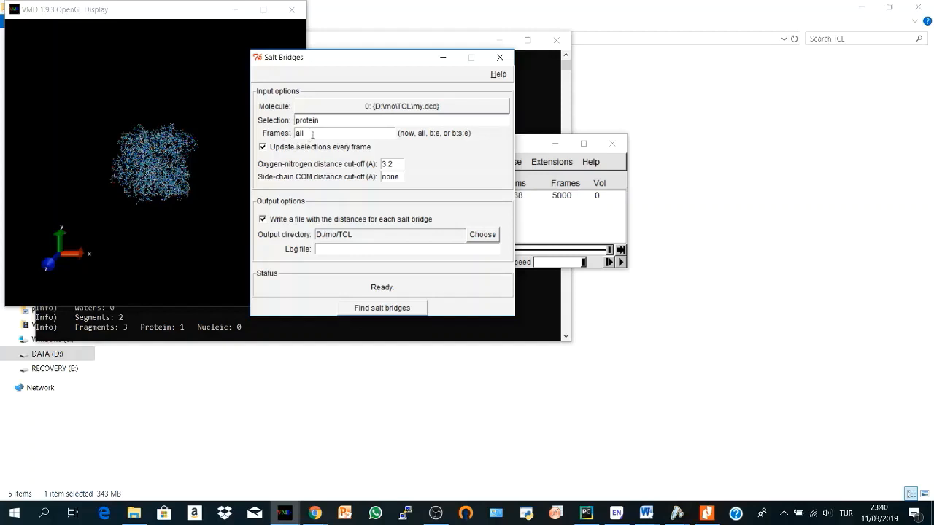
{"action": "mouse_move", "coordinate": [561, 205]}
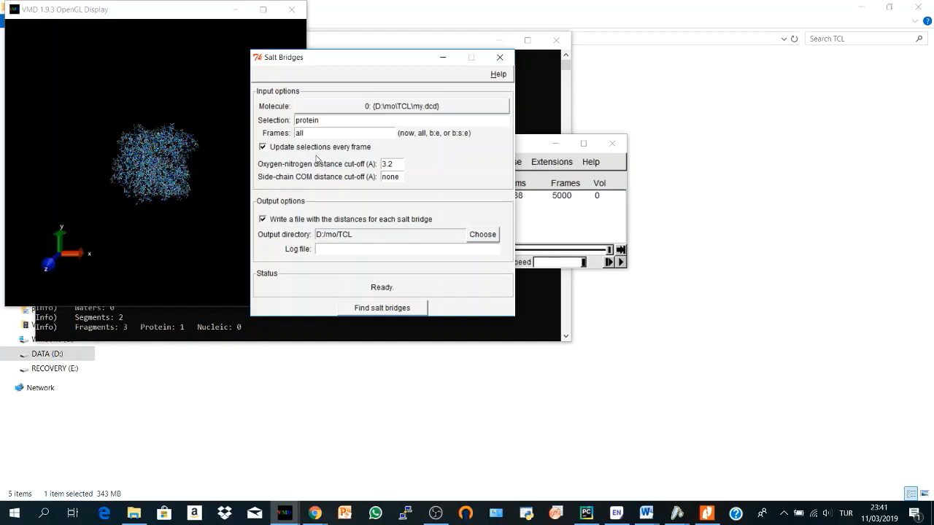
{"action": "mouse_move", "coordinate": [369, 187]}
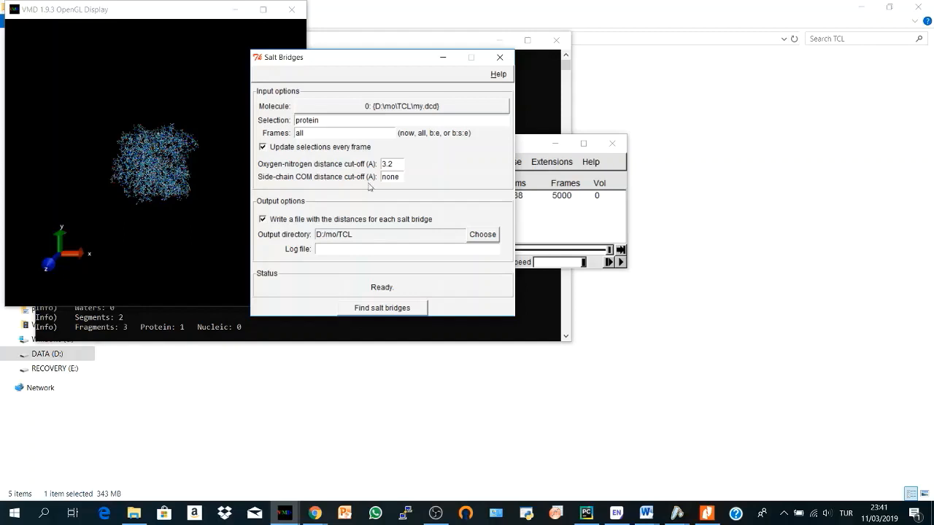
{"action": "mouse_move", "coordinate": [362, 163]}
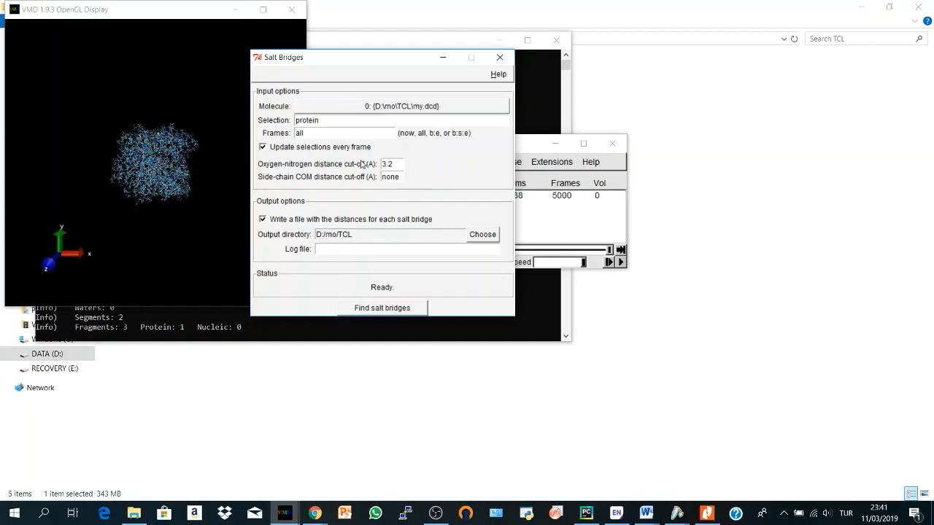
{"action": "mouse_move", "coordinate": [367, 193]}
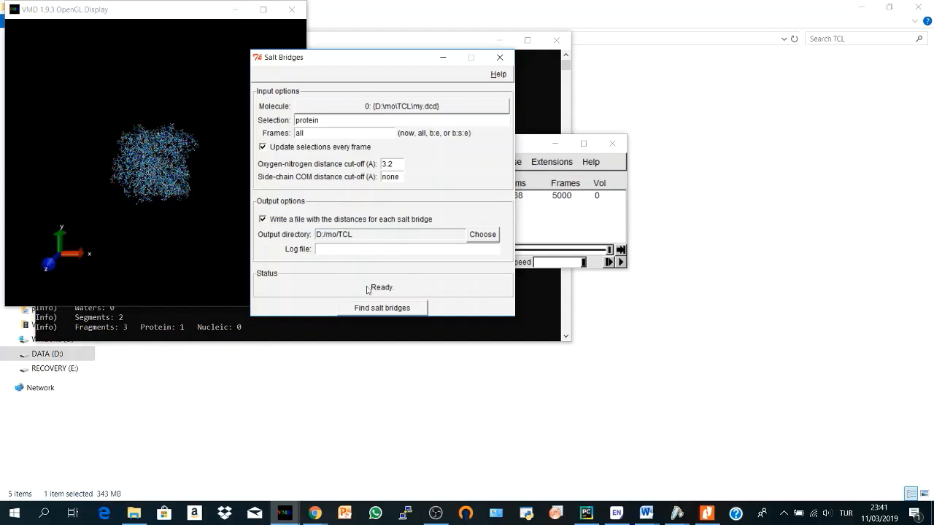
{"action": "mouse_move", "coordinate": [367, 316]}
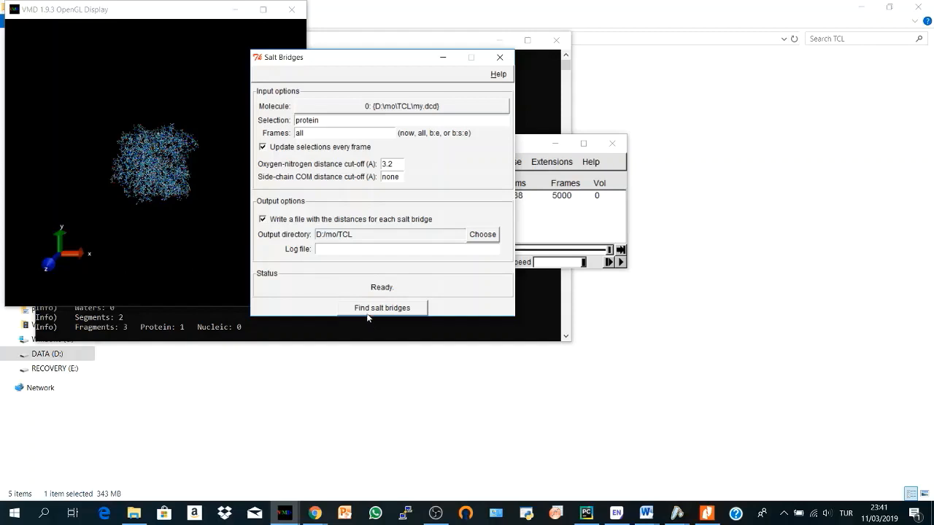
Step: Run Find salt bridges over all frames, writing per-pair .dat files to the TCL folder
{"action": "left_click", "coordinate": [382, 307]}
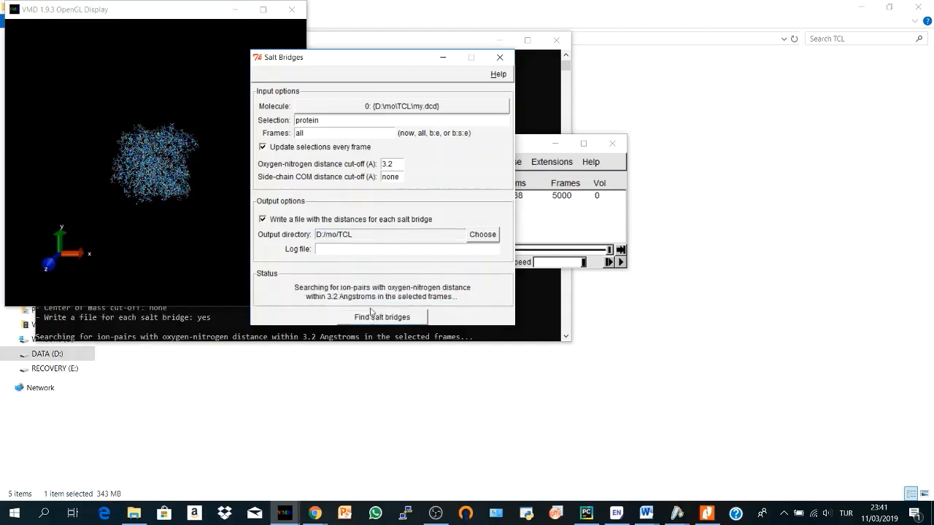
{"action": "mouse_move", "coordinate": [309, 283]}
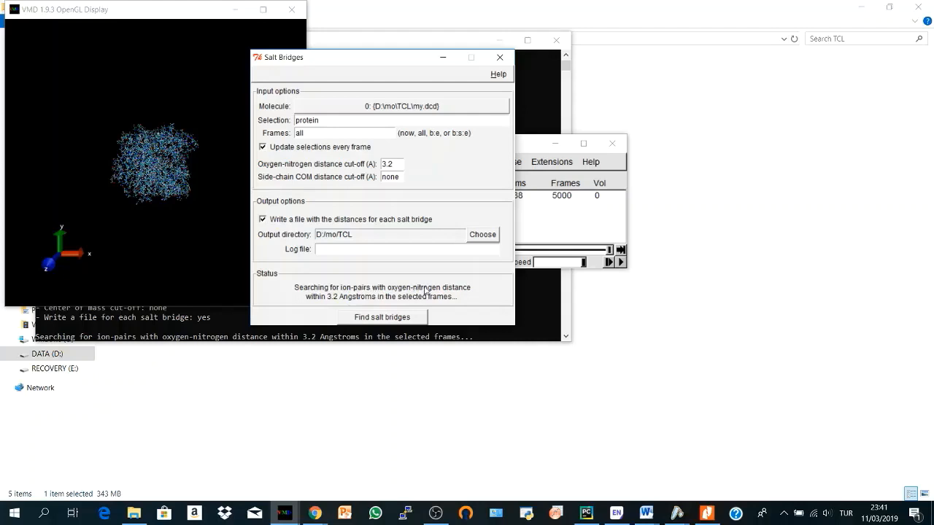
{"action": "mouse_move", "coordinate": [353, 302]}
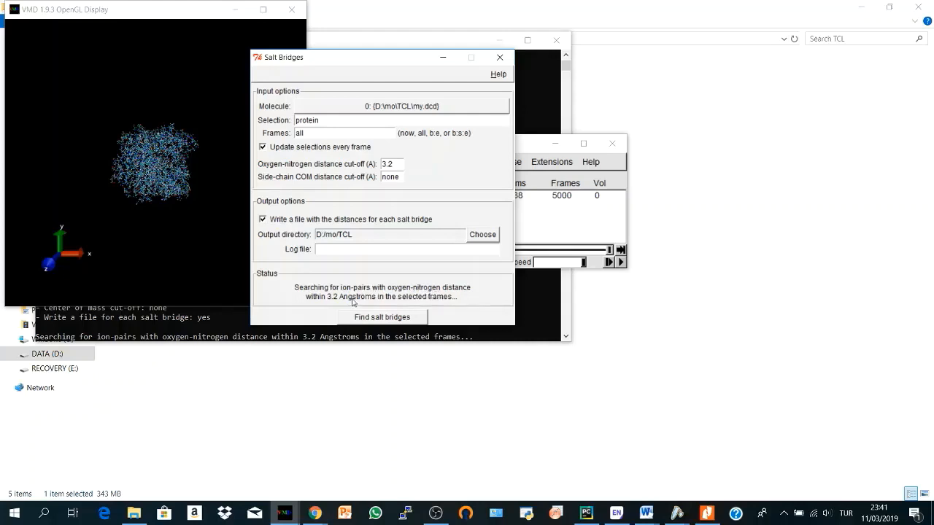
{"action": "mouse_move", "coordinate": [399, 297]}
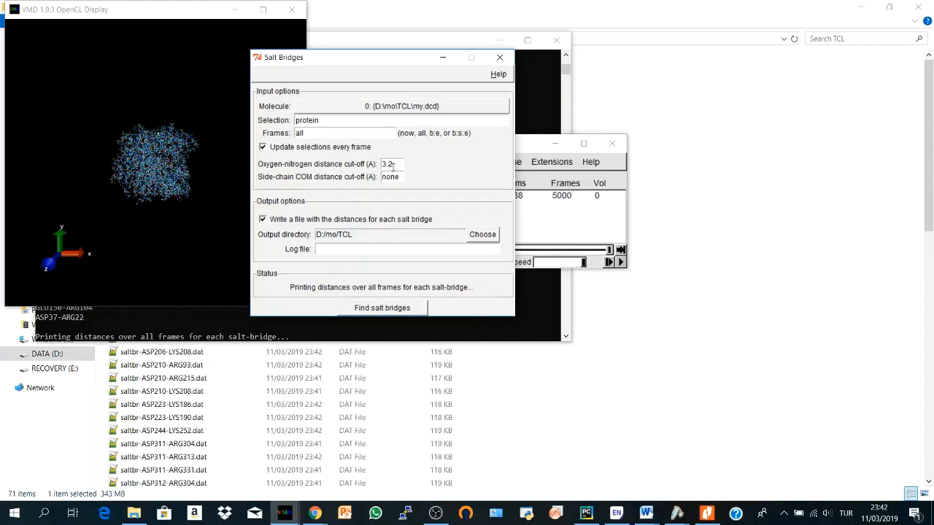
{"action": "scroll", "scroll_direction": "up", "scroll_amount": 3}
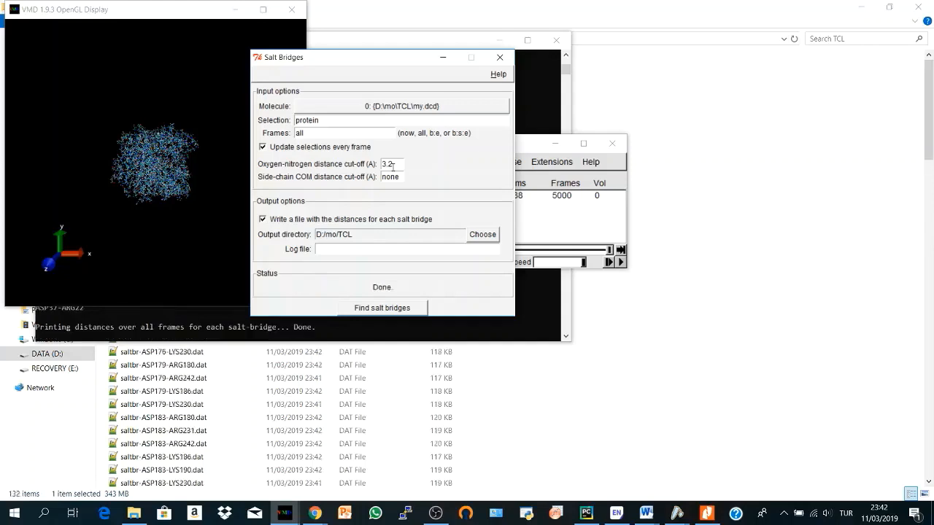
{"action": "mouse_move", "coordinate": [236, 278]}
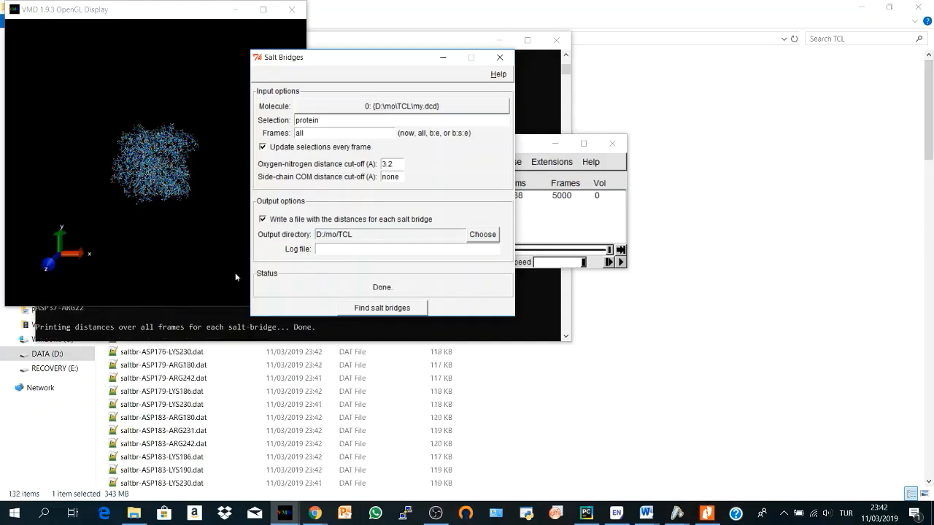
{"action": "mouse_move", "coordinate": [227, 339]}
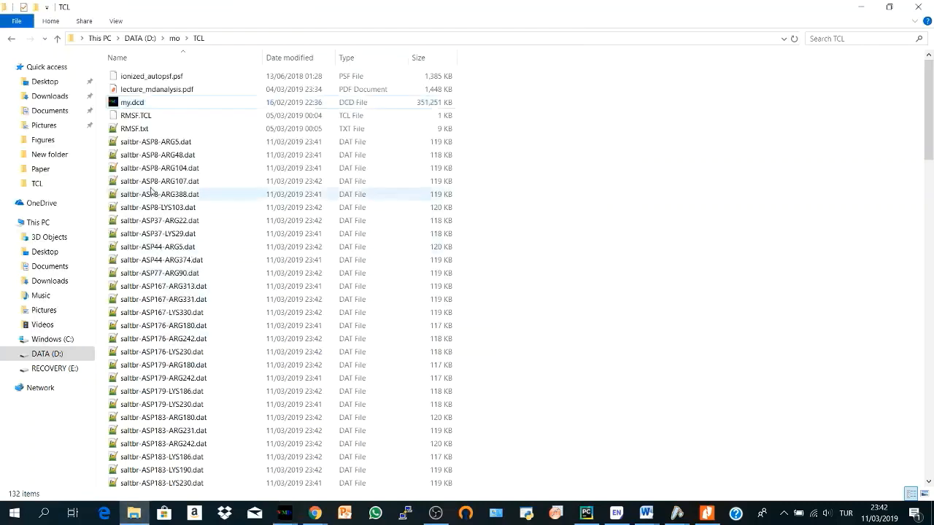
Step: Open saltbr-ASP8-ARG5.dat from the TCL folder in Notepad++
{"action": "scroll", "scroll_direction": "down", "scroll_amount": 3}
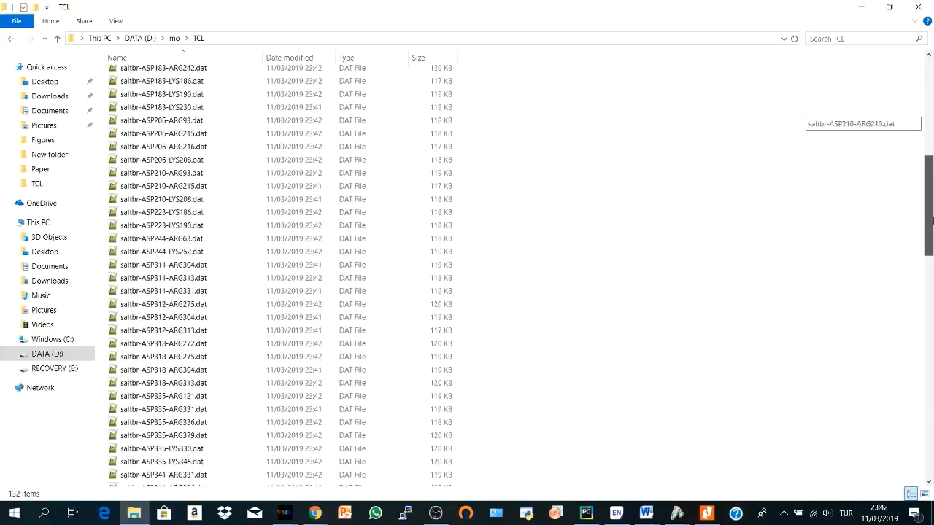
{"action": "scroll", "scroll_direction": "up", "scroll_amount": 3}
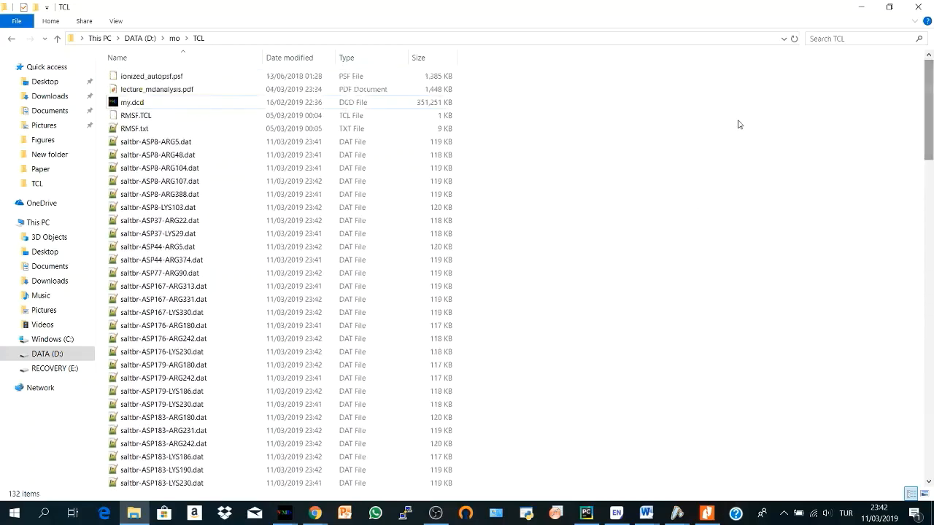
{"action": "mouse_move", "coordinate": [148, 158]}
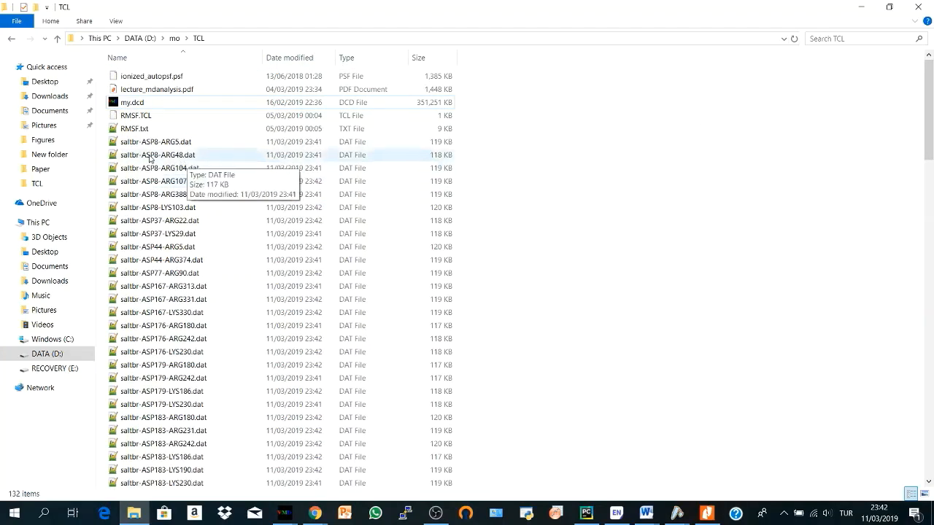
{"action": "mouse_move", "coordinate": [134, 168]}
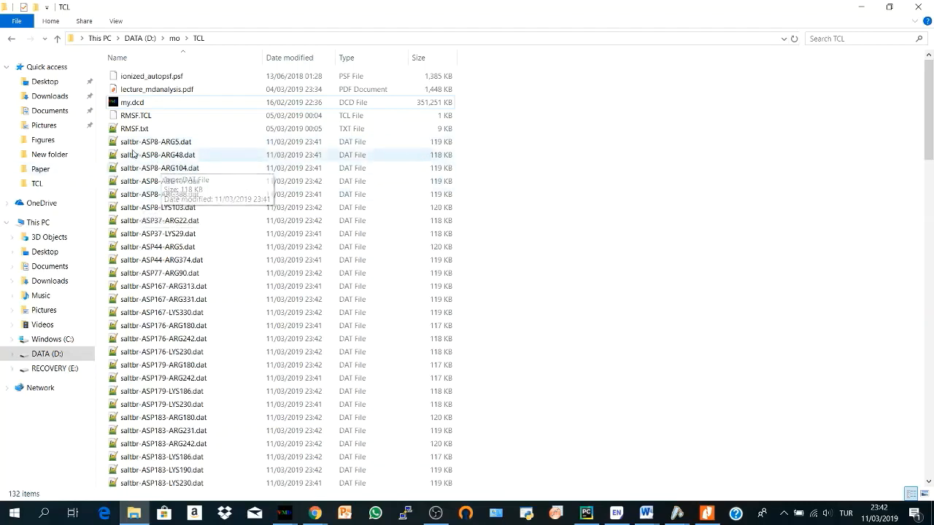
{"action": "mouse_move", "coordinate": [158, 155]}
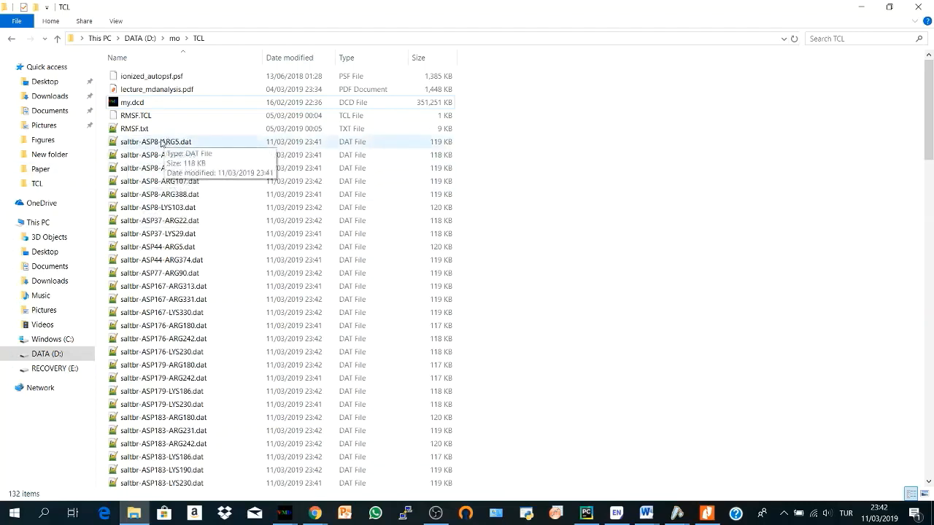
{"action": "double_click", "coordinate": [154, 141]}
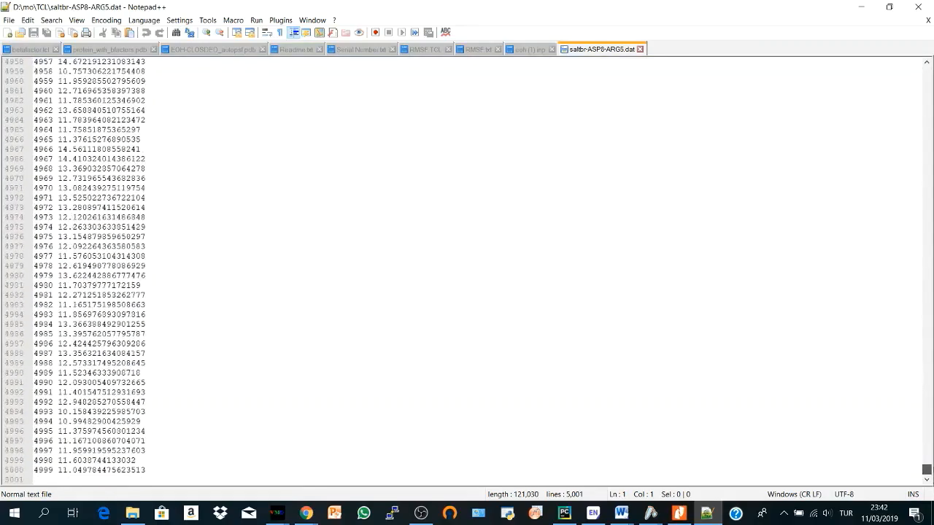
Step: Jump to the first line of the distance list at frame 0
{"action": "key", "text": "ctrl+Home"}
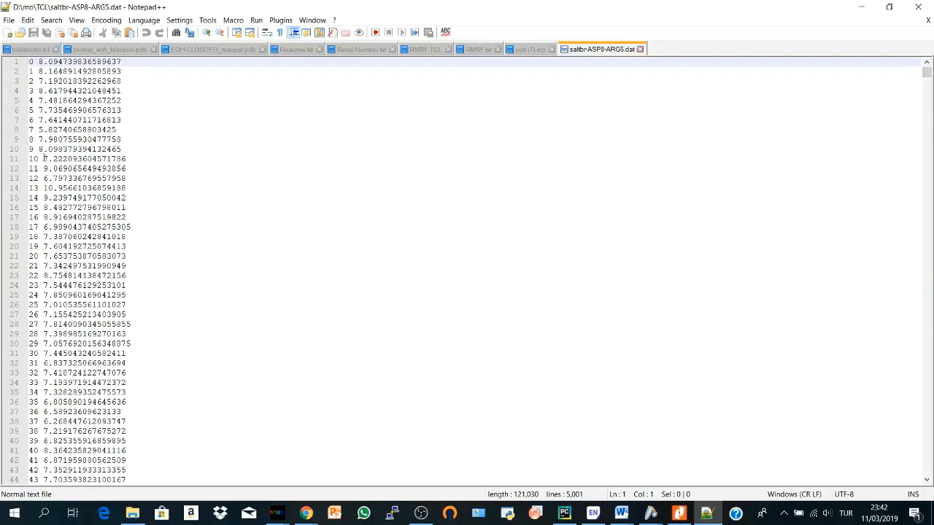
{"action": "mouse_move", "coordinate": [310, 224]}
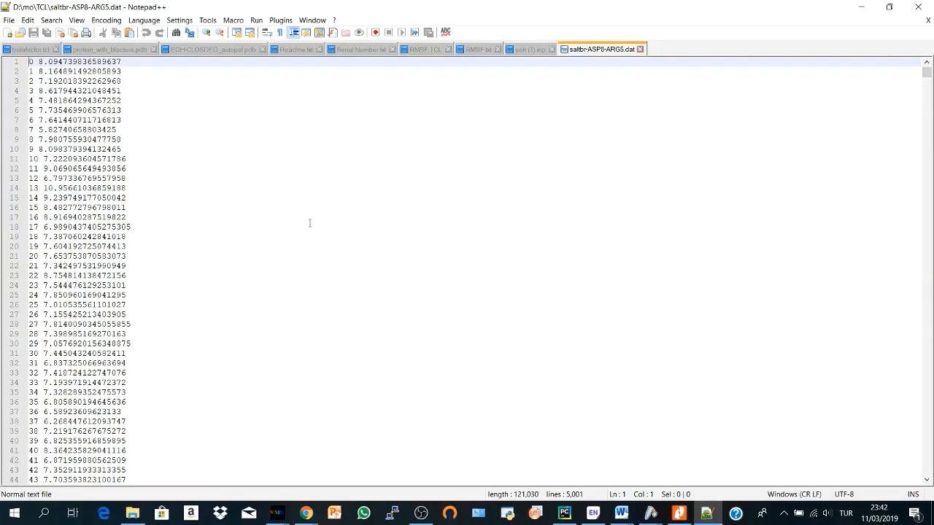
{"action": "mouse_move", "coordinate": [925, 76]}
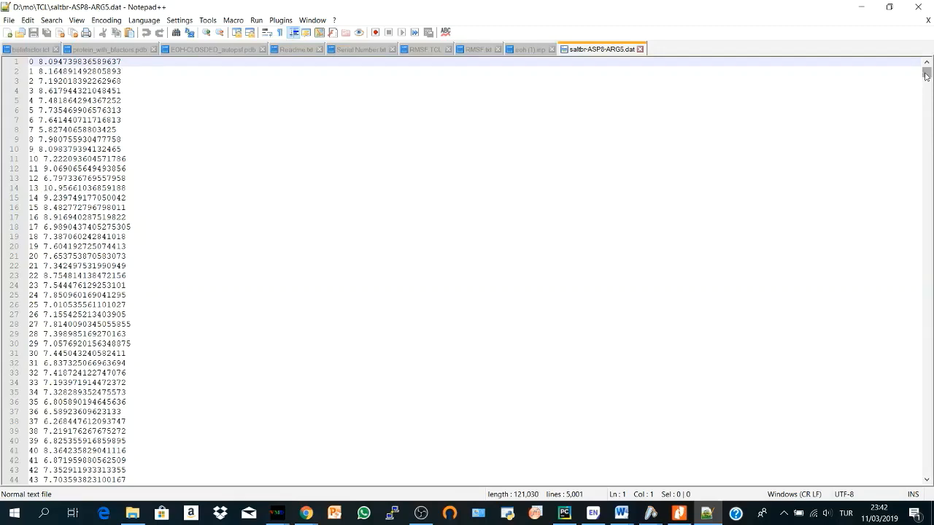